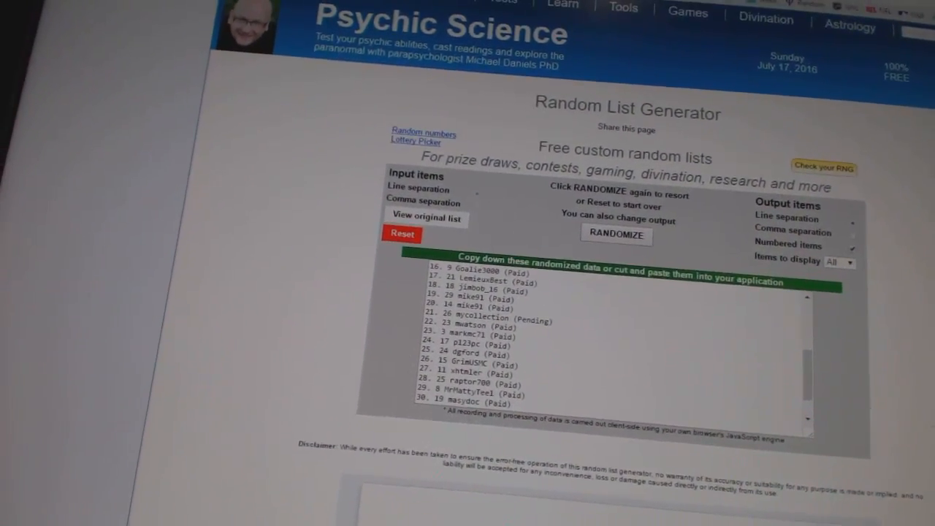
Step: Reshuffle the participant list and copy the new random order
click(615, 234)
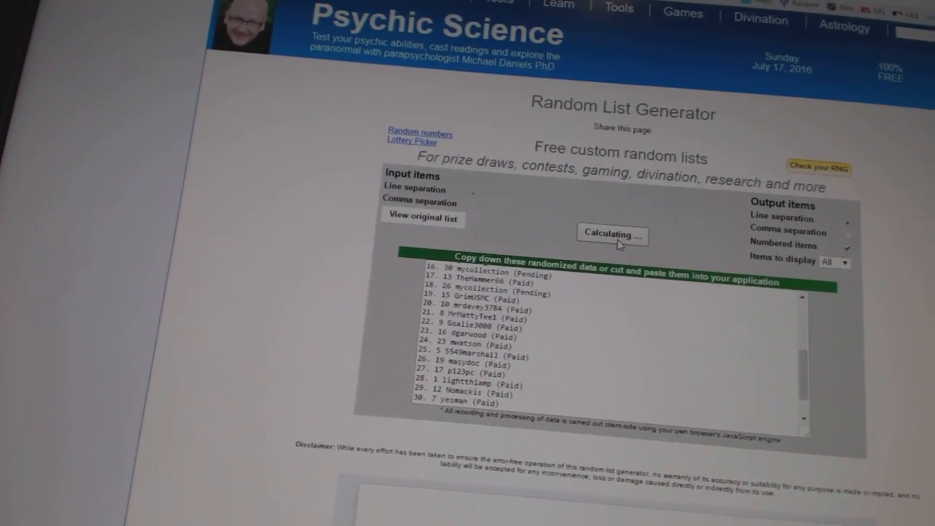
click(612, 233)
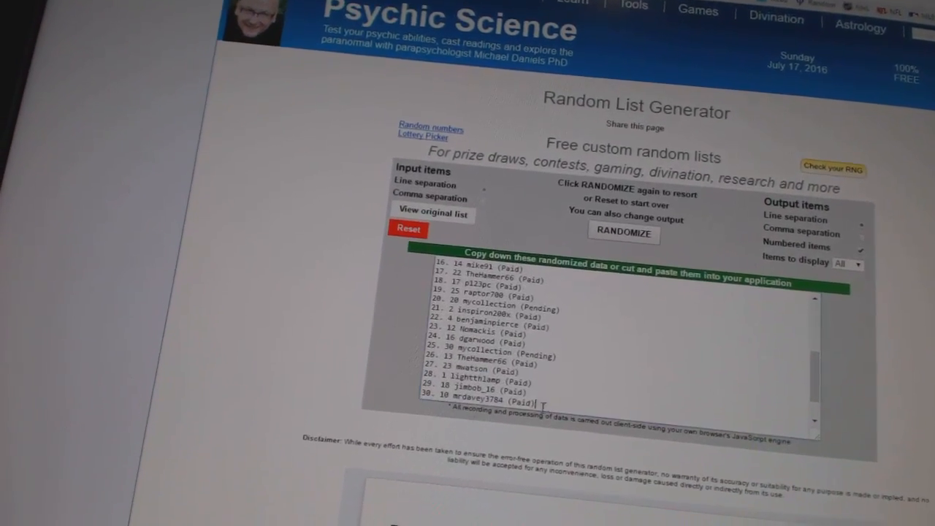
right_click(475, 278)
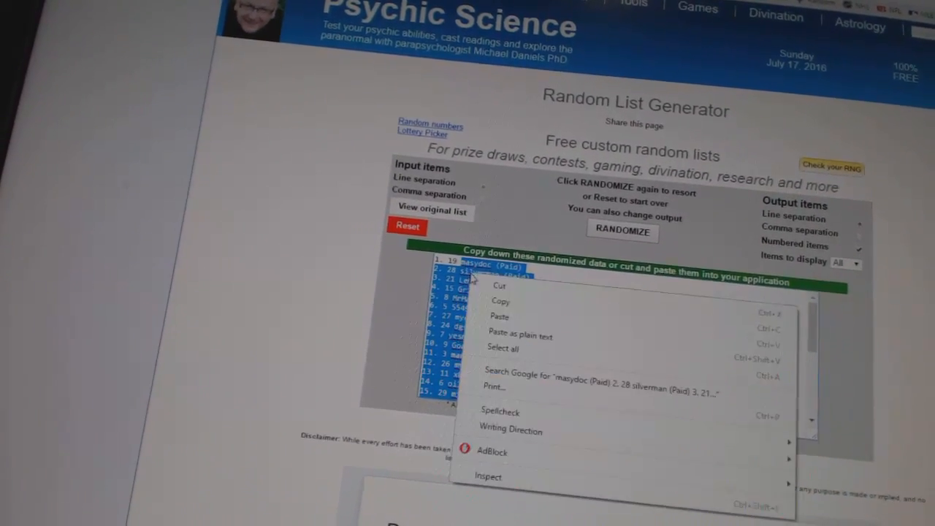
click(500, 301)
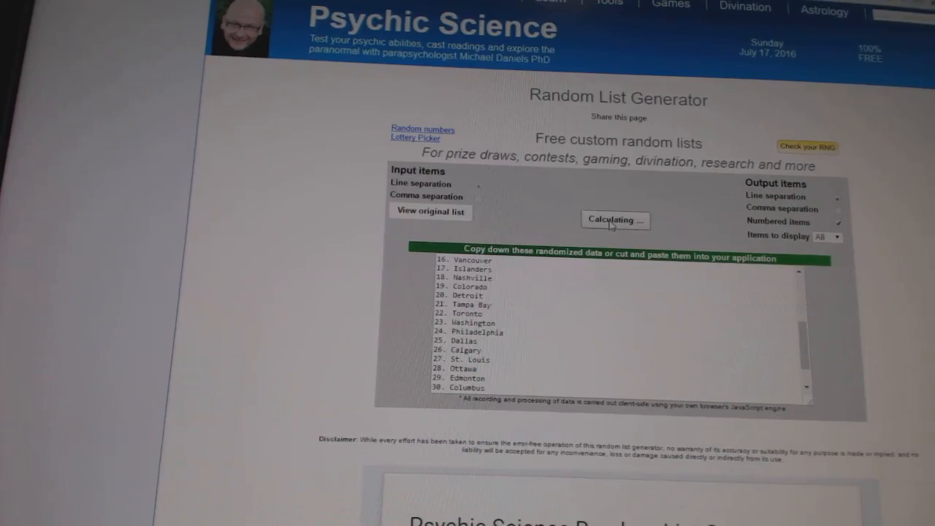
Step: Select the shuffled team list output for copying
click(614, 219)
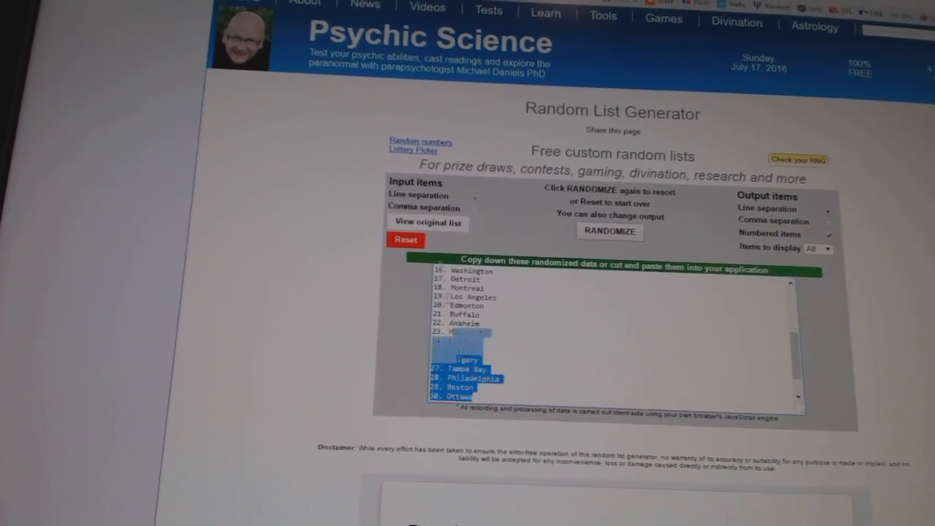
click(603, 16)
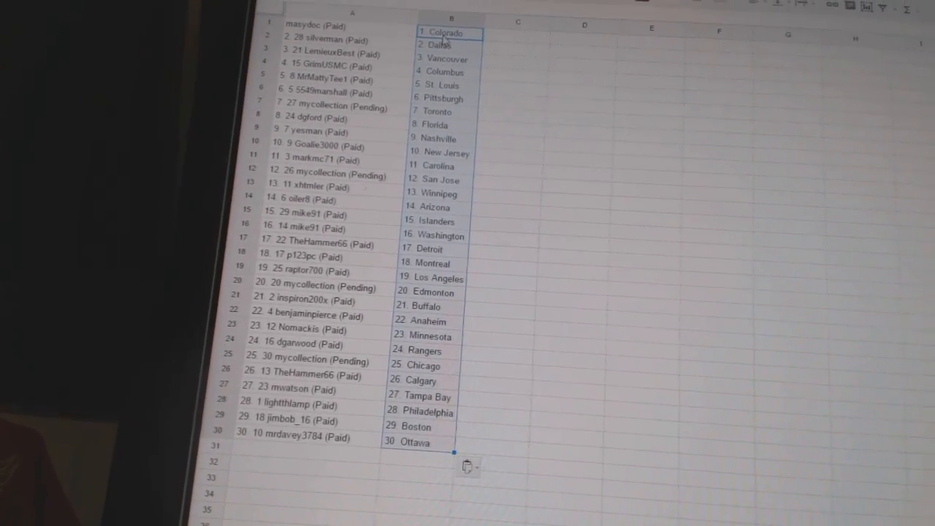
Step: Scroll up the sheet to review the pasted participant and team columns
scroll(up, 3)
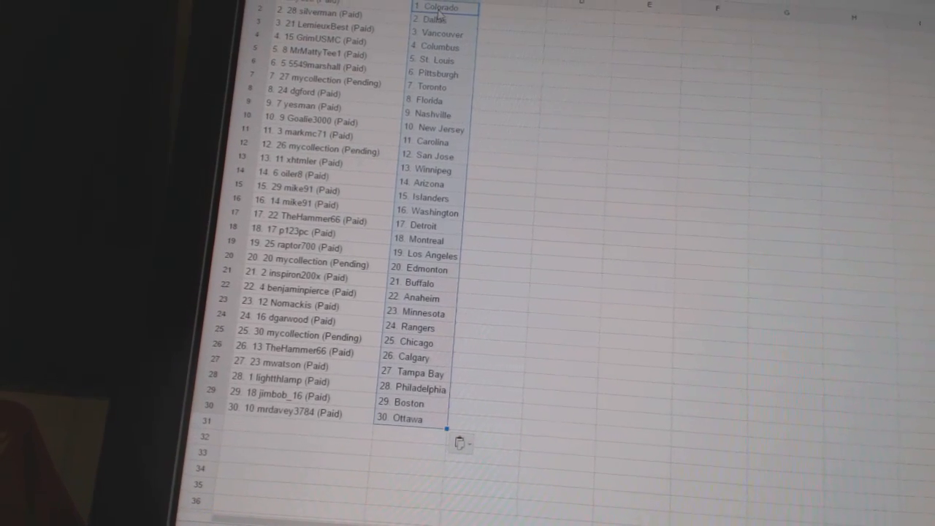
scroll(up, 3)
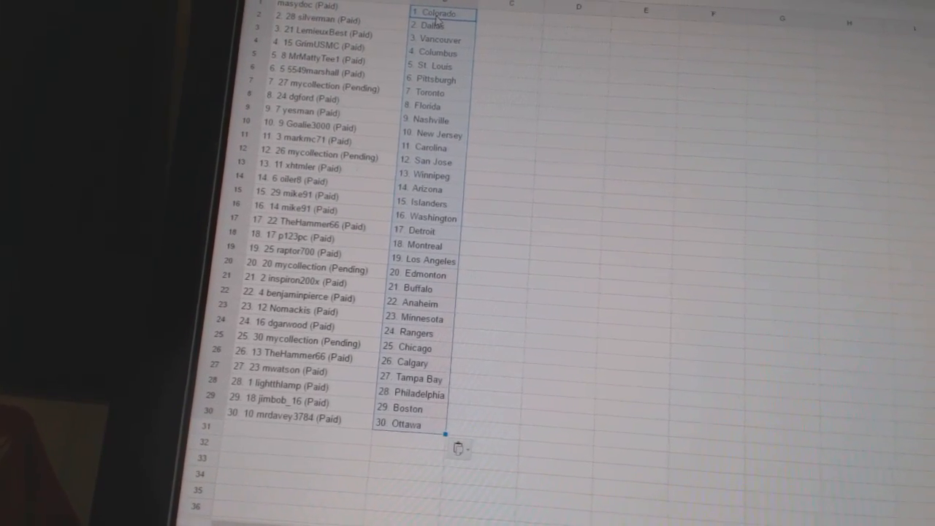